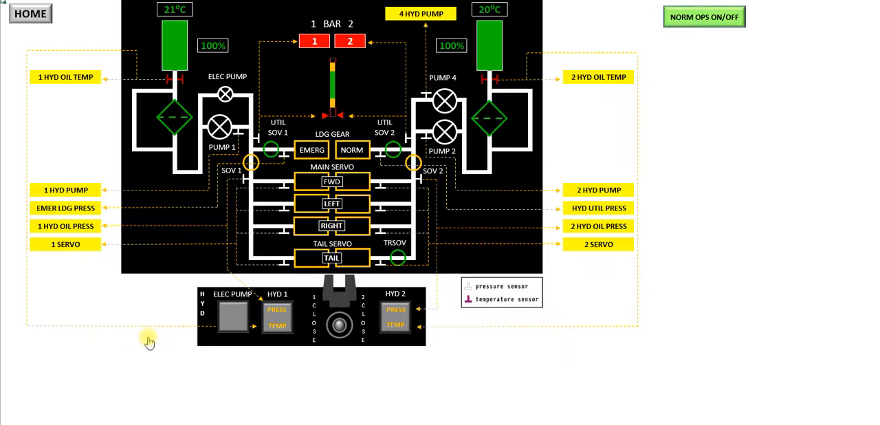
# Step: Run hydraulic normal operations, then navigate Home to the electrical wiring diagram slide
pyautogui.click(704, 16)
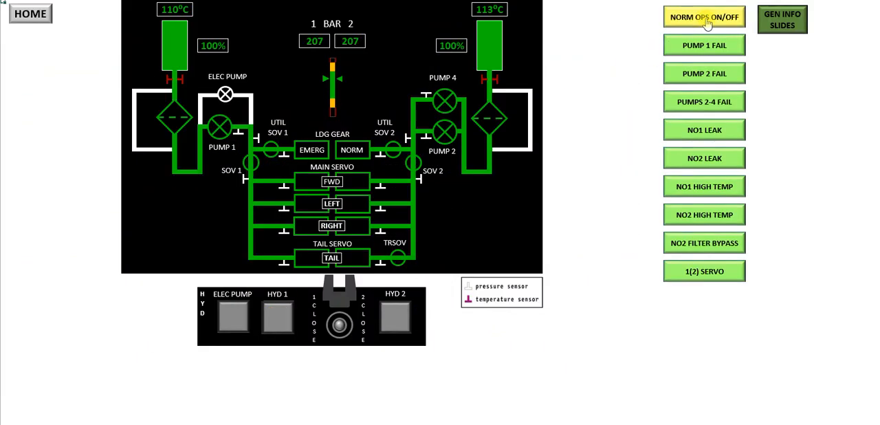
pyautogui.click(704, 16)
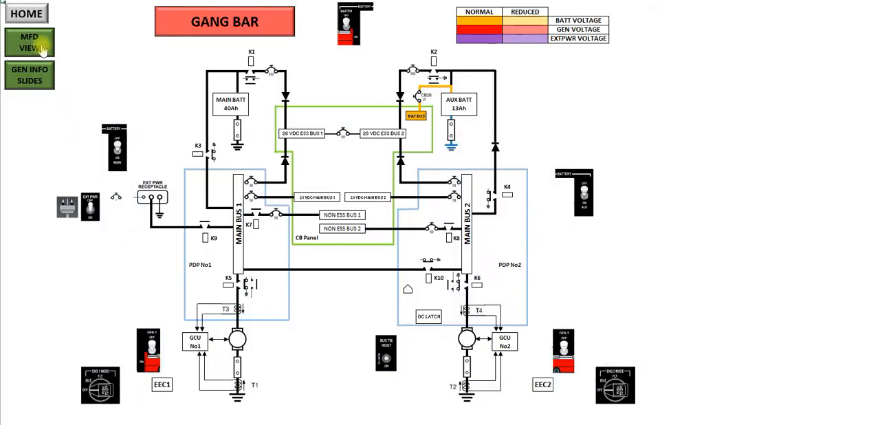
# Step: Switch to the electrical MFD page showing the overhead switch panel and unpowered bus synoptic
pyautogui.click(29, 41)
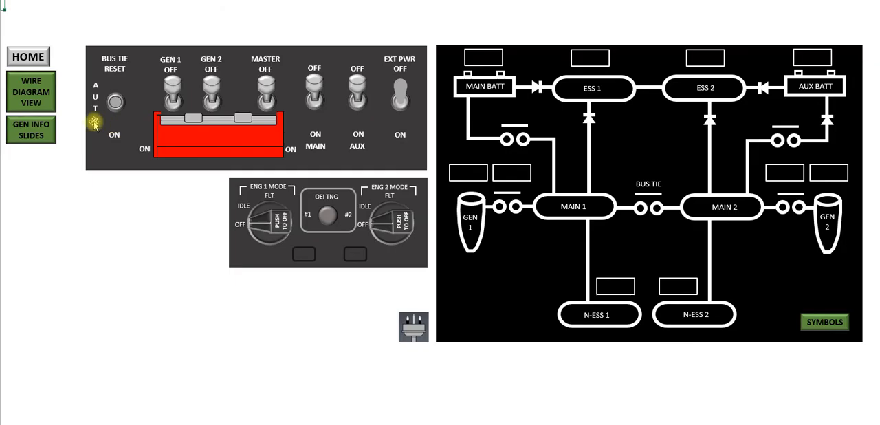
pyautogui.click(30, 90)
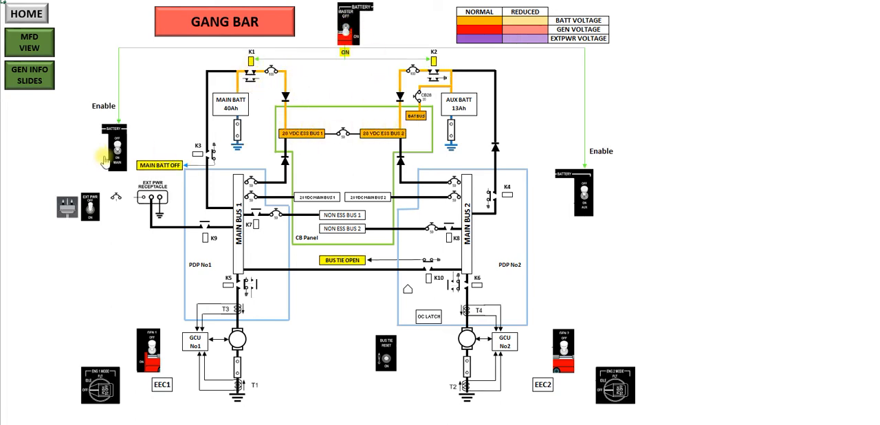
# Step: Switch the MAIN battery ON so the batteries energise the essential buses and MAIN 1
pyautogui.click(117, 150)
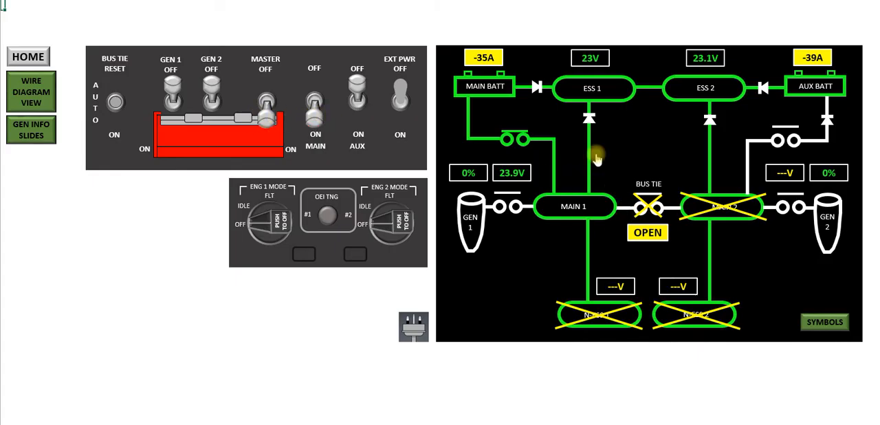
pyautogui.moveTo(589, 223)
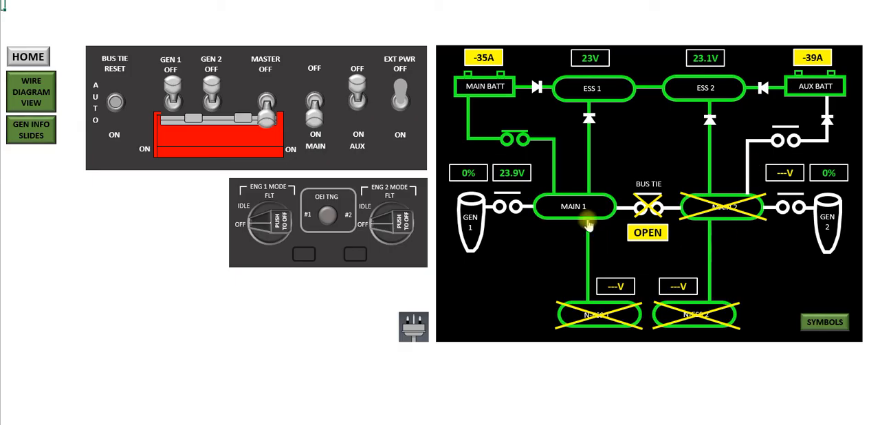
pyautogui.moveTo(651, 253)
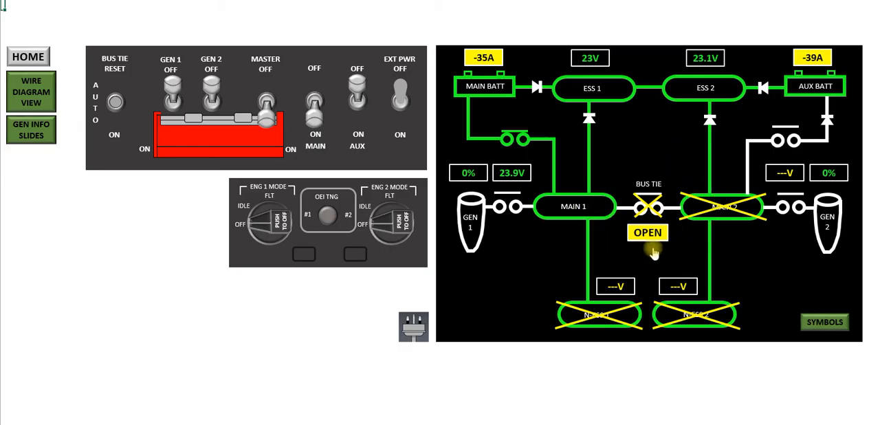
pyautogui.moveTo(618, 222)
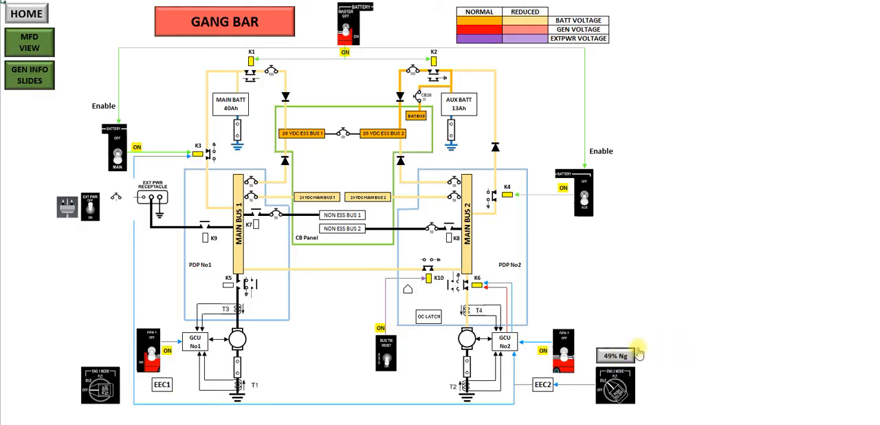
pyautogui.moveTo(631, 355)
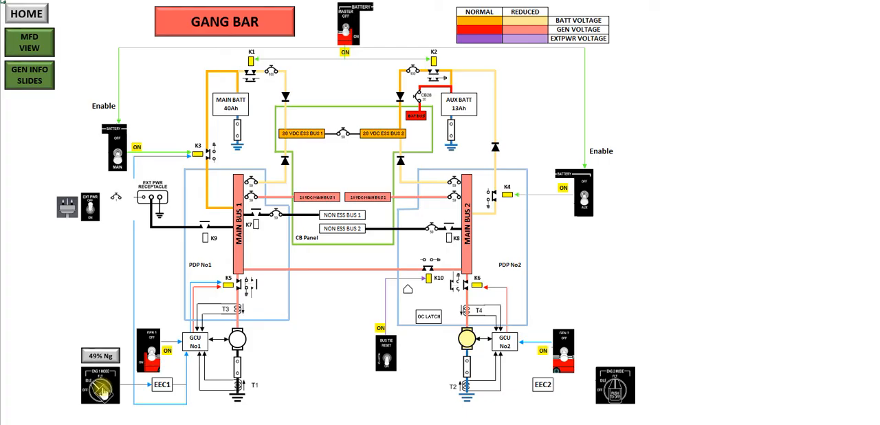
# Step: Switch the generators on so generator voltage feeds both main buses
pyautogui.click(99, 385)
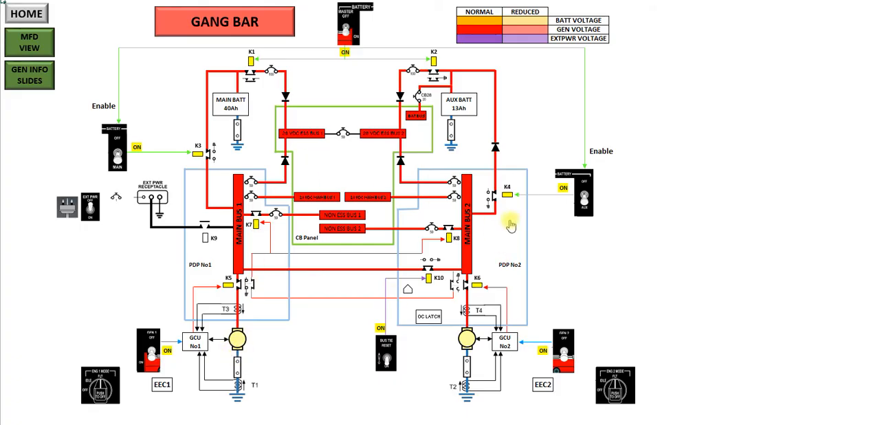
pyautogui.moveTo(227, 131)
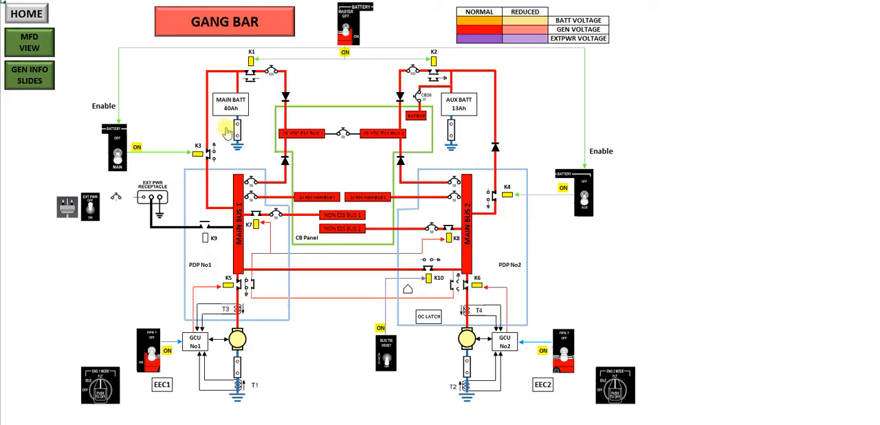
pyautogui.moveTo(464, 330)
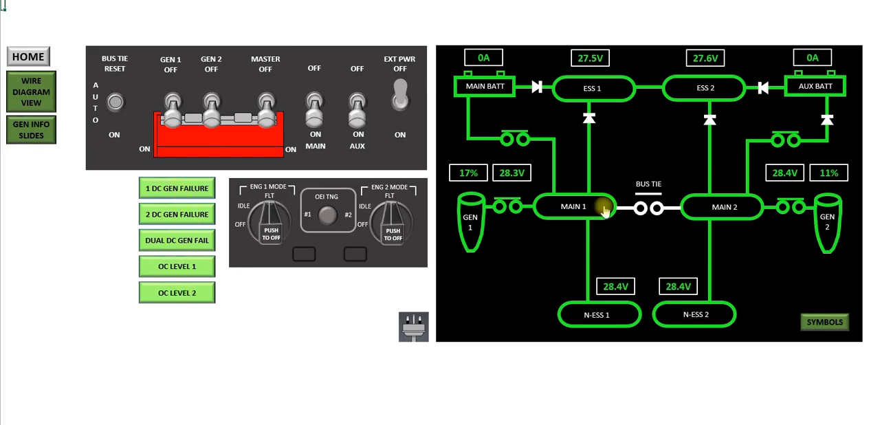
pyautogui.moveTo(741, 173)
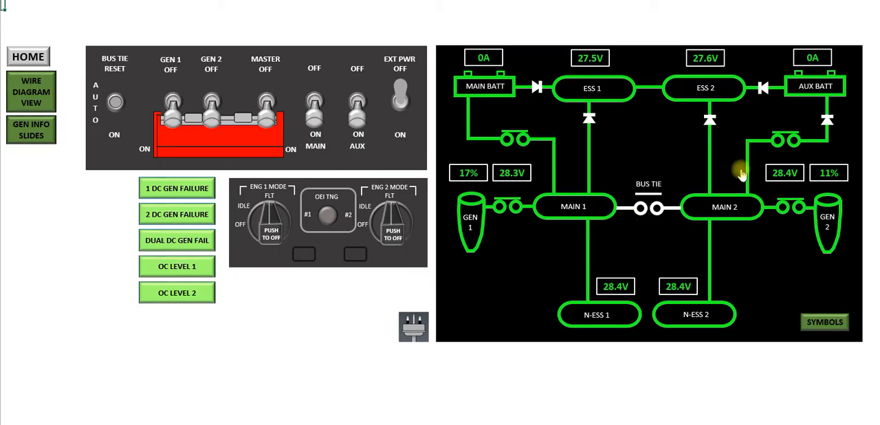
pyautogui.moveTo(607, 204)
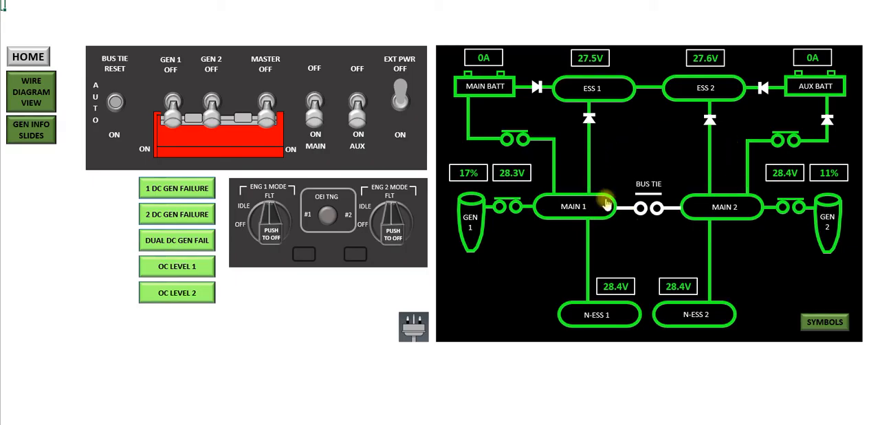
pyautogui.moveTo(240, 289)
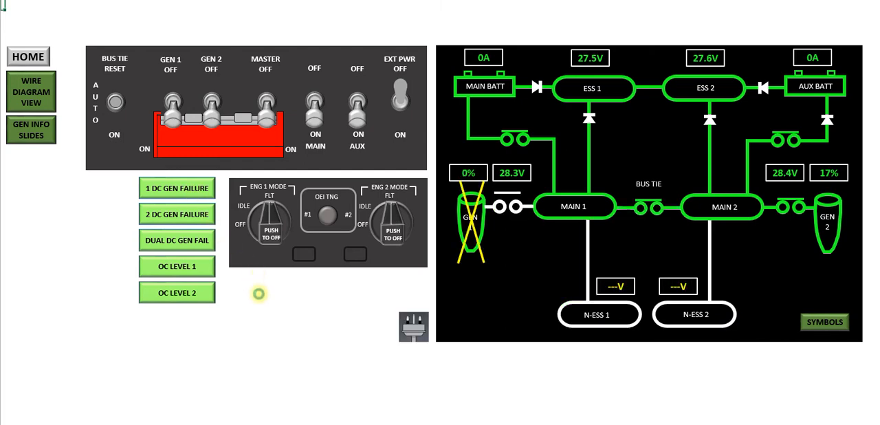
# Step: Trigger the generator 1 failure scenario, then return to the wiring diagram with all buses normal
pyautogui.click(176, 187)
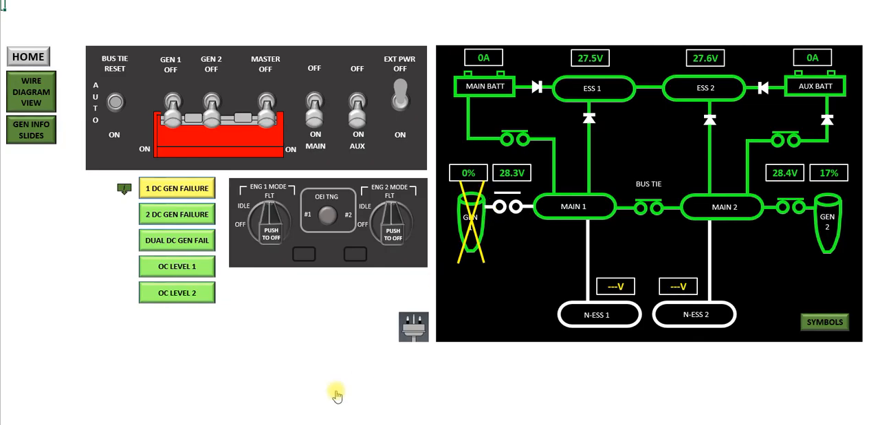
pyautogui.moveTo(528, 272)
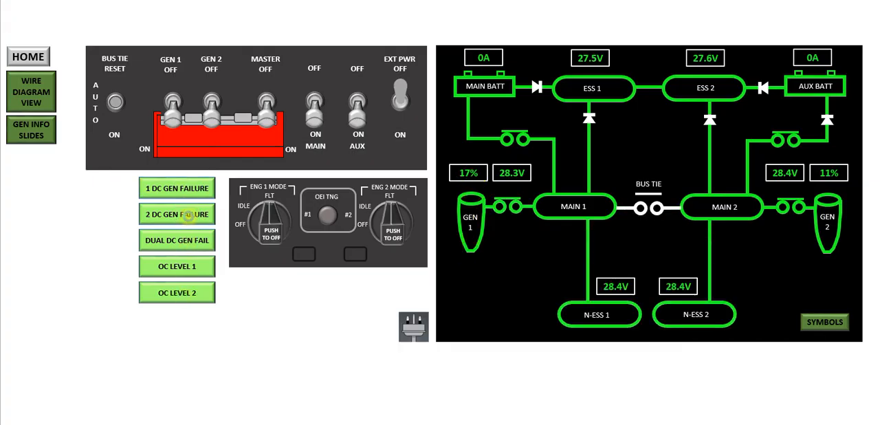
pyautogui.click(176, 214)
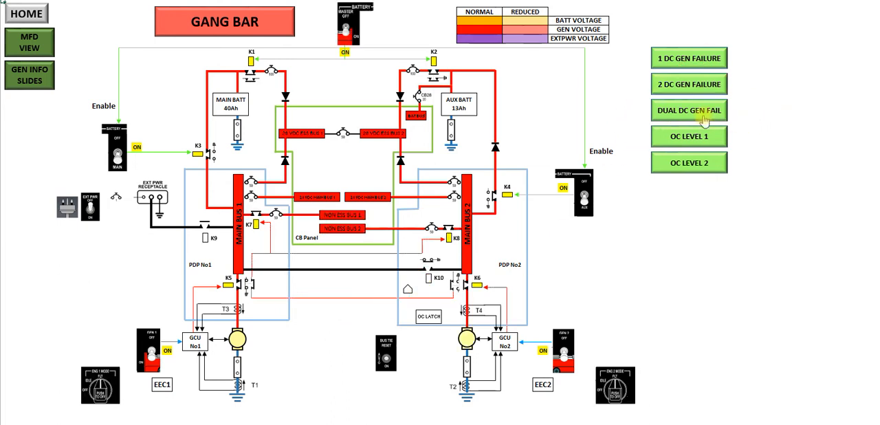
# Step: Trigger the DUAL DC GEN FAIL scenario and switch the main battery off
pyautogui.click(687, 110)
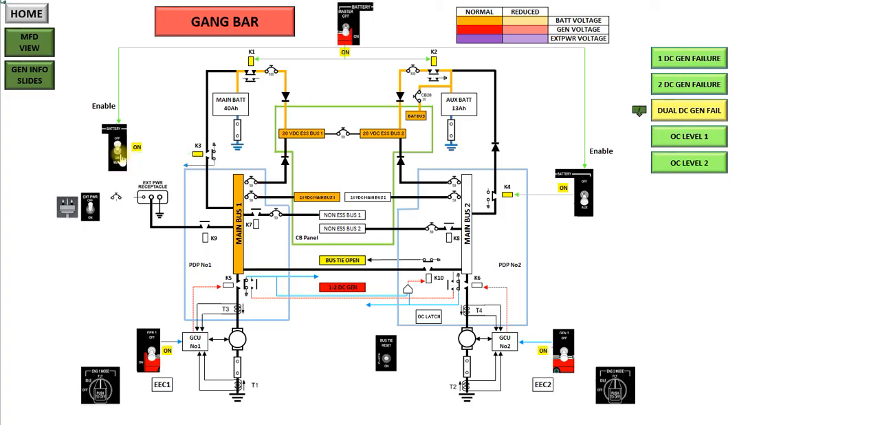
pyautogui.click(116, 158)
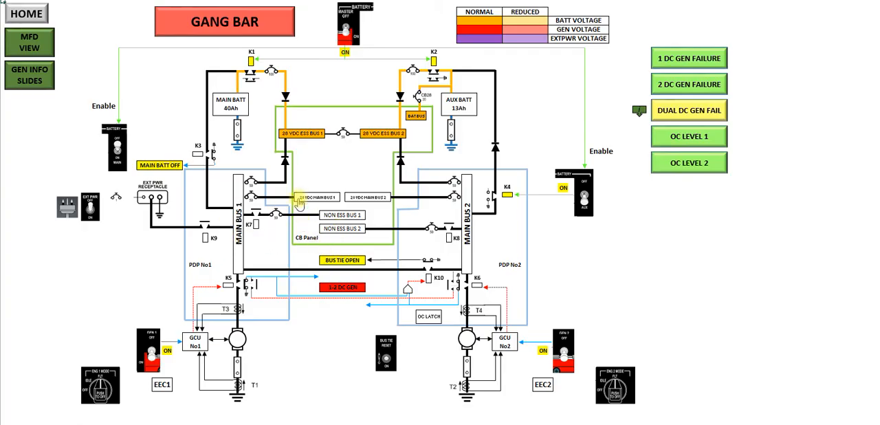
pyautogui.moveTo(275, 190)
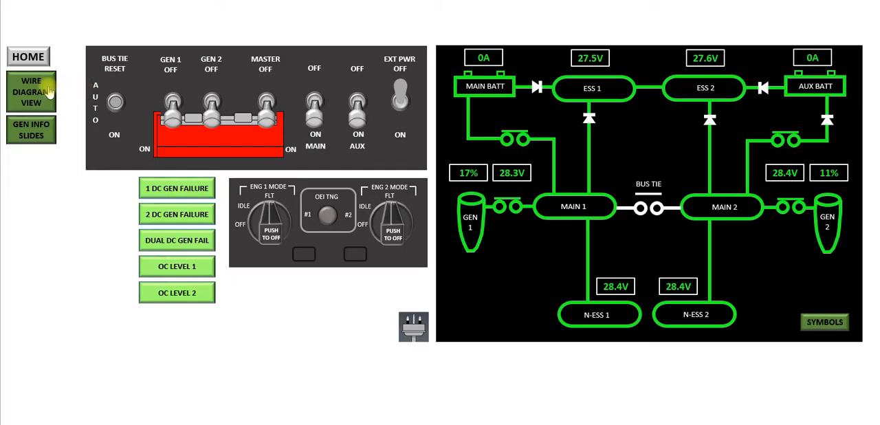
# Step: Return to the wiring diagram and clear the dual generator failure so every bus shows generator voltage
pyautogui.click(30, 90)
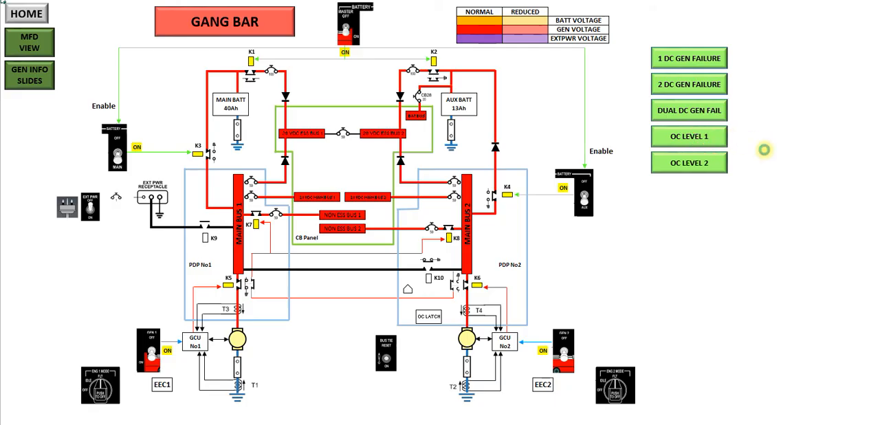
pyautogui.click(689, 136)
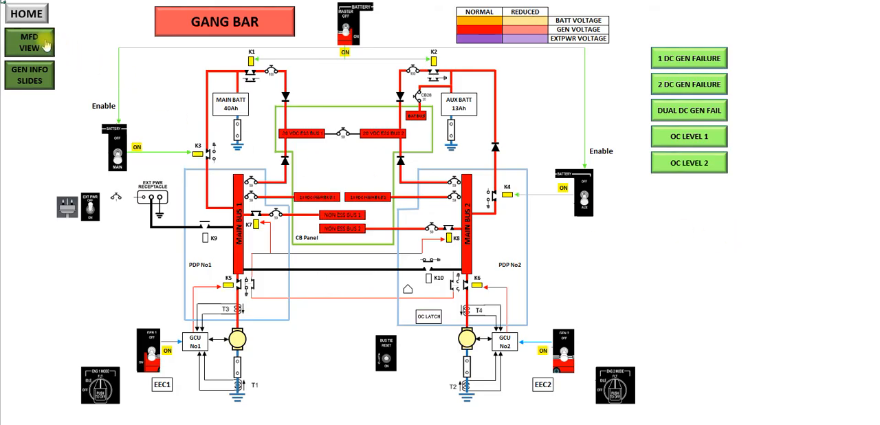
# Step: On the MFD page, set the engine mode knobs to OFF and switch the MAIN and AUX batteries off
pyautogui.click(30, 40)
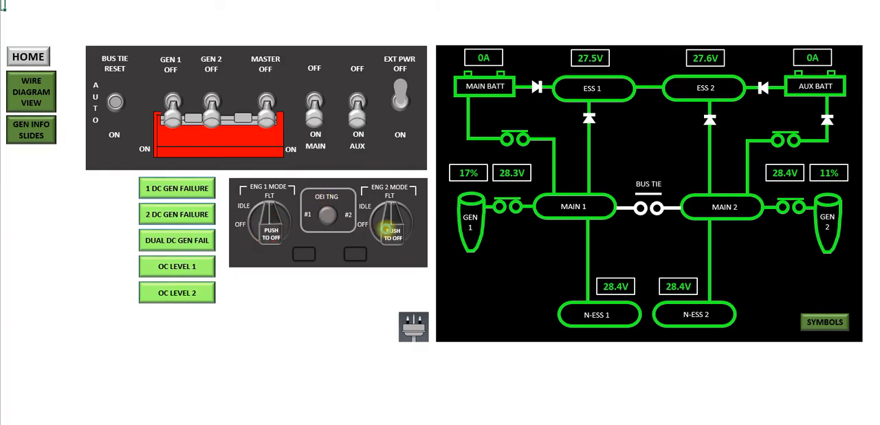
pyautogui.click(270, 220)
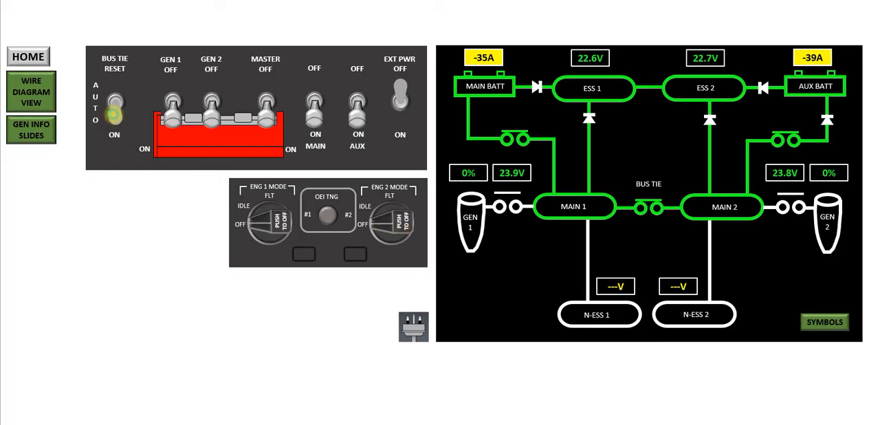
pyautogui.click(116, 101)
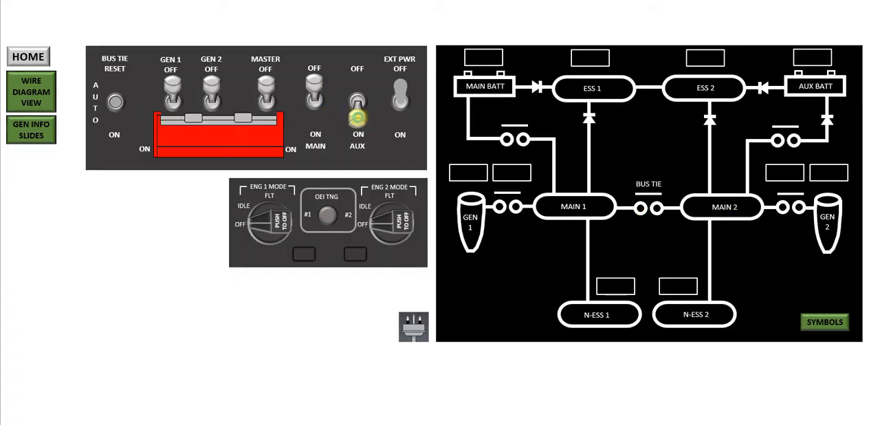
pyautogui.click(30, 91)
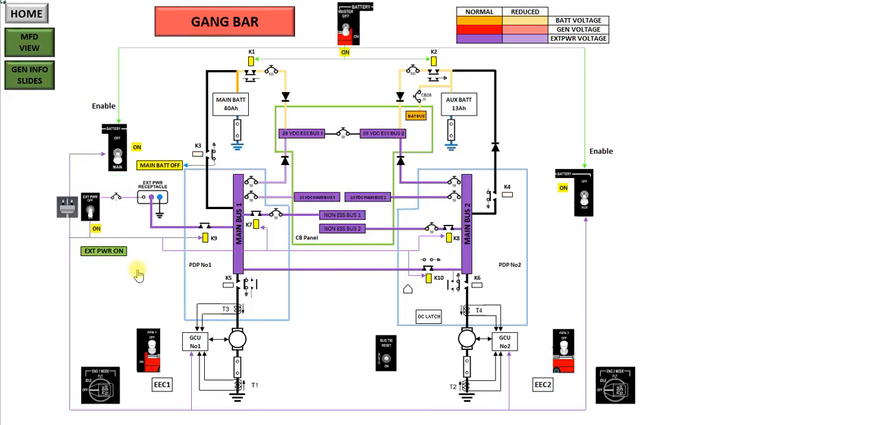
pyautogui.moveTo(482, 305)
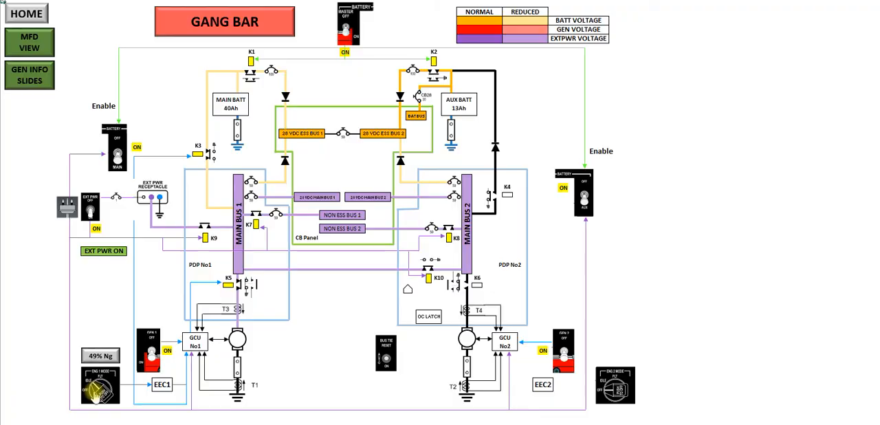
# Step: Complete the engine 1 start, acknowledge the 'Turn the bus tie on' prompt, and start engine 2
pyautogui.click(99, 385)
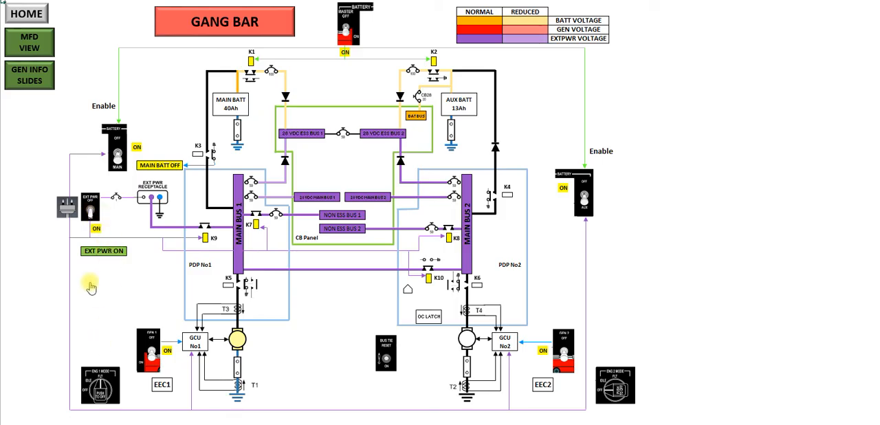
pyautogui.moveTo(112, 209)
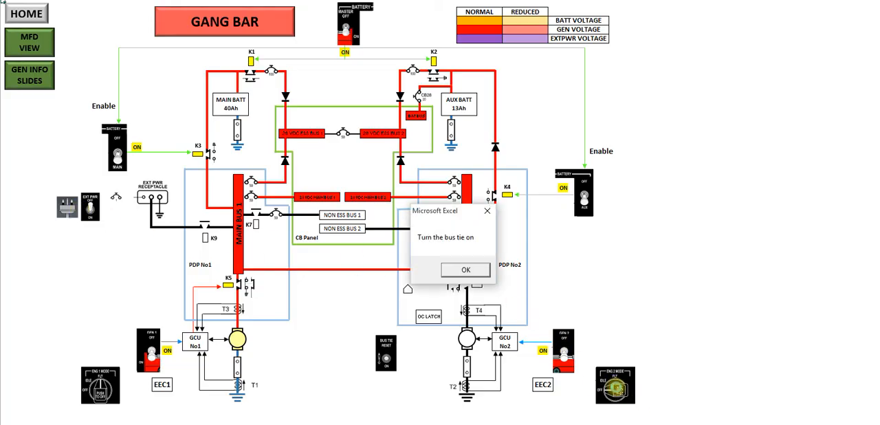
pyautogui.click(465, 269)
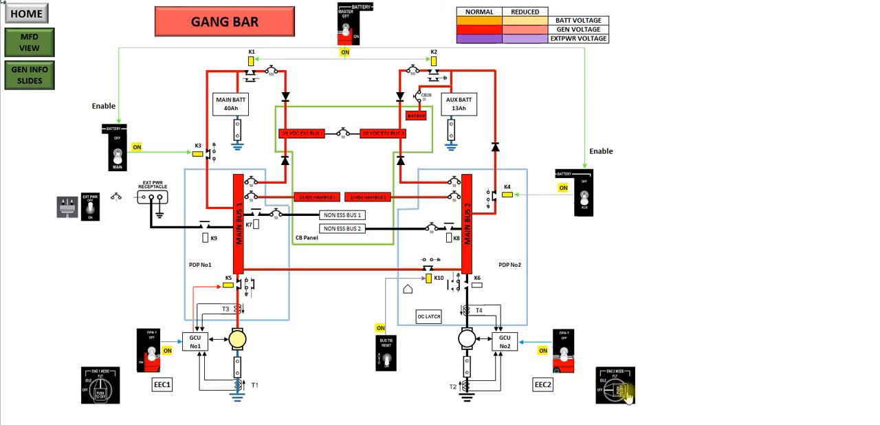
pyautogui.click(615, 385)
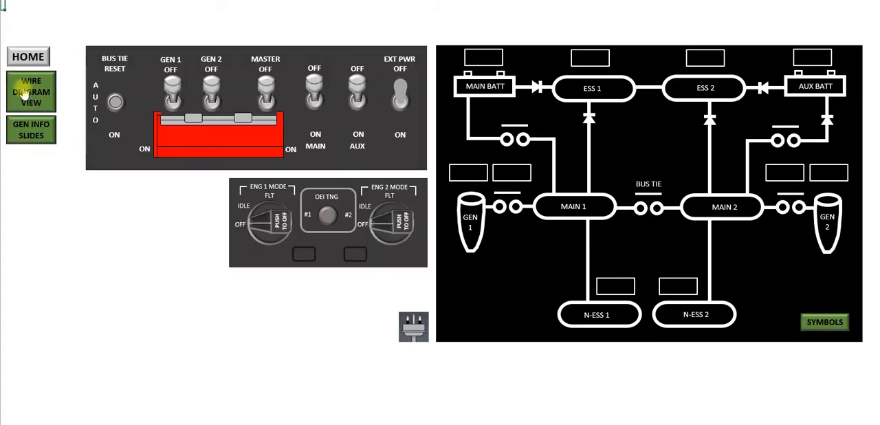
# Step: Show the wiring diagram in the fully powered-down, all-off state
pyautogui.click(30, 90)
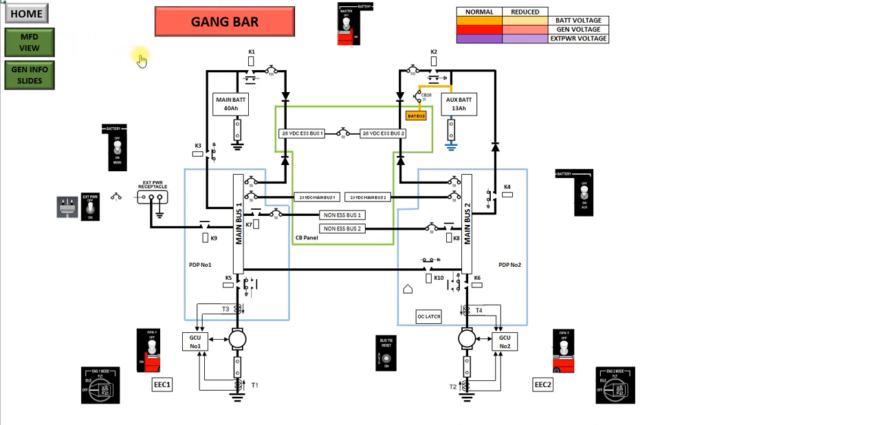